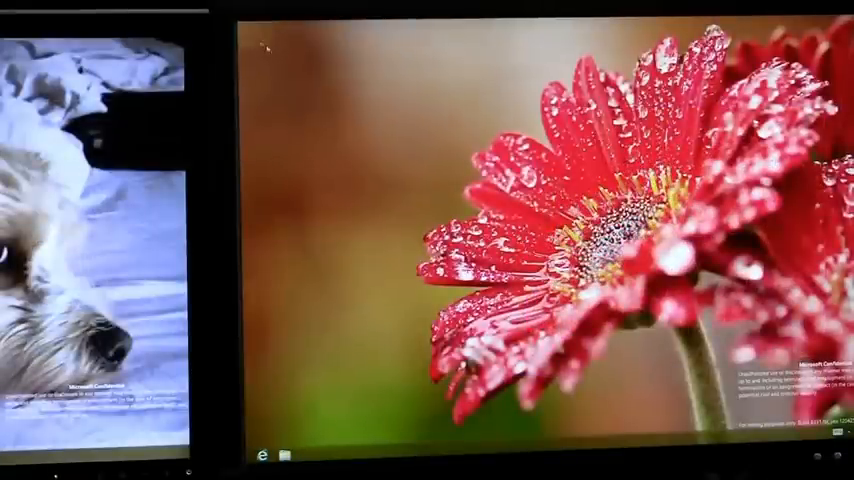
Step: Reveal the running-apps switcher (Photos, Traffic, Remote Desktop, Weather, Calendar) on the second monitor's left edge
click(265, 442)
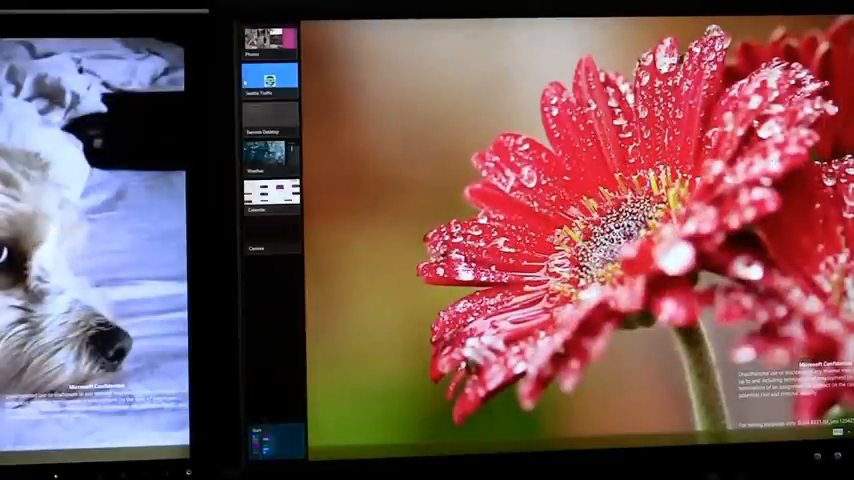